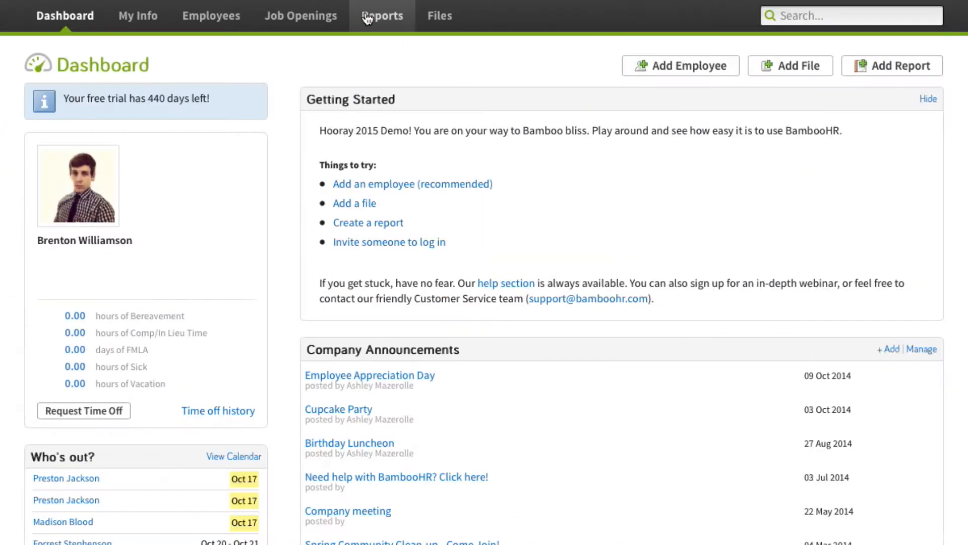
- Start a blank custom report from the Reports area via + Add Report
{"action": "left_click", "coordinate": [381, 16]}
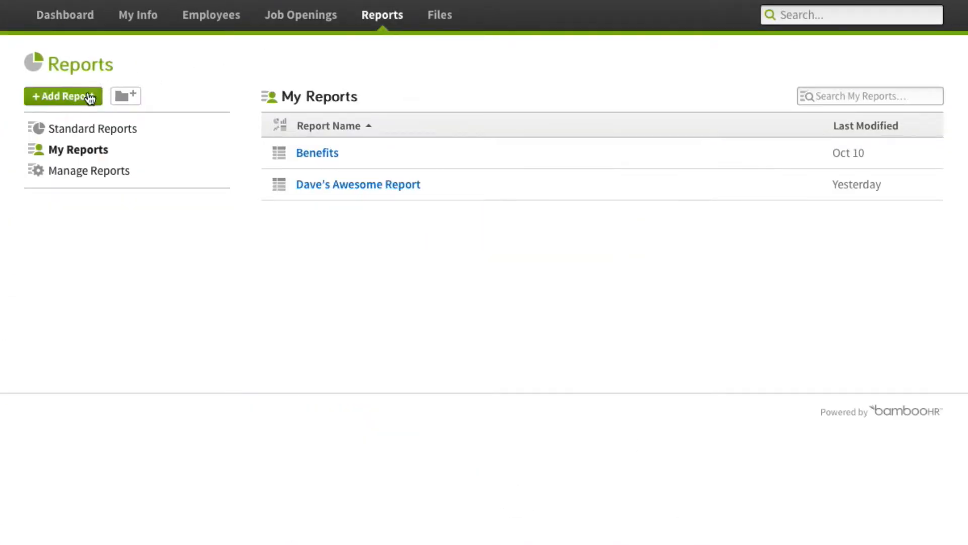
{"action": "left_click", "coordinate": [63, 96]}
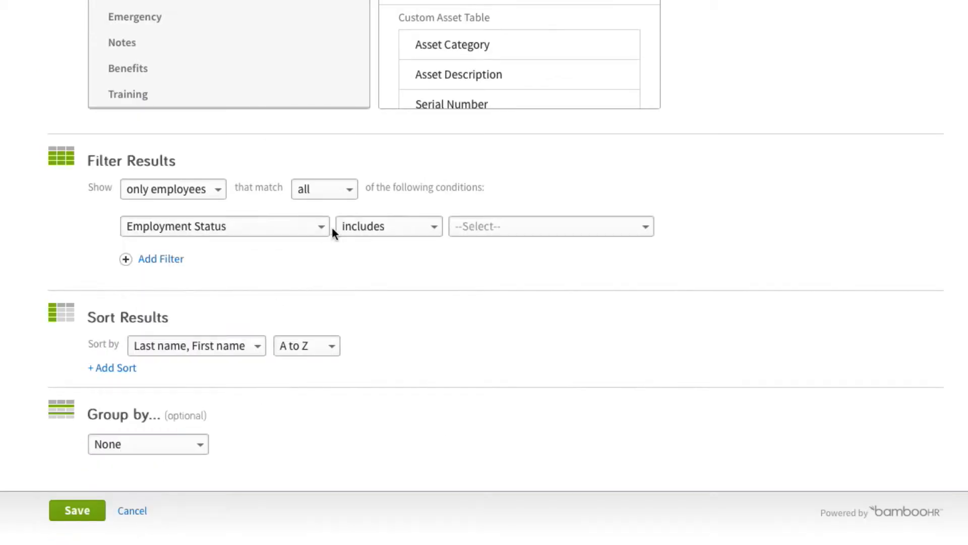
- Save Dave's Report for 11 people and reveal its Excel, PDF and CSV export options
{"action": "left_click", "coordinate": [550, 225]}
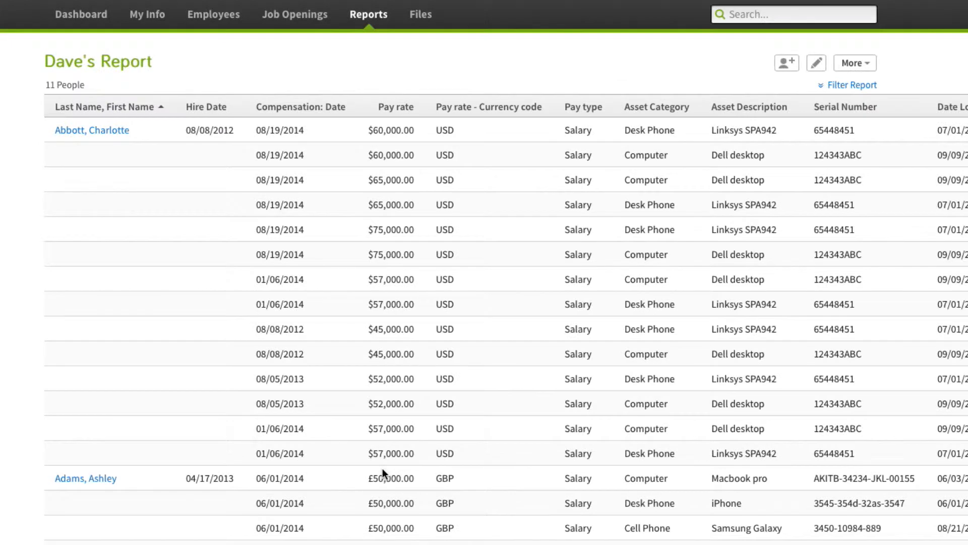
{"action": "scroll", "scroll_direction": "down", "scroll_amount": 3}
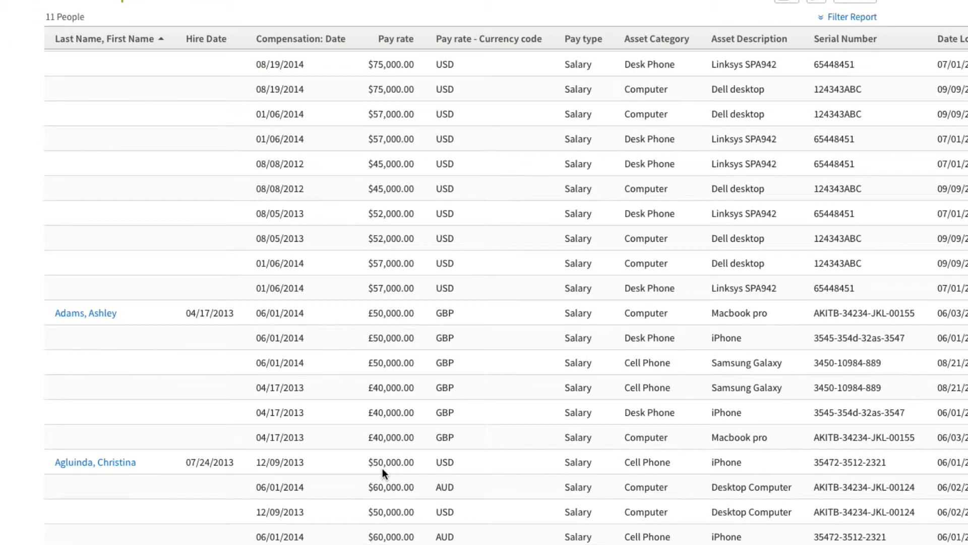
{"action": "left_click", "coordinate": [855, 62]}
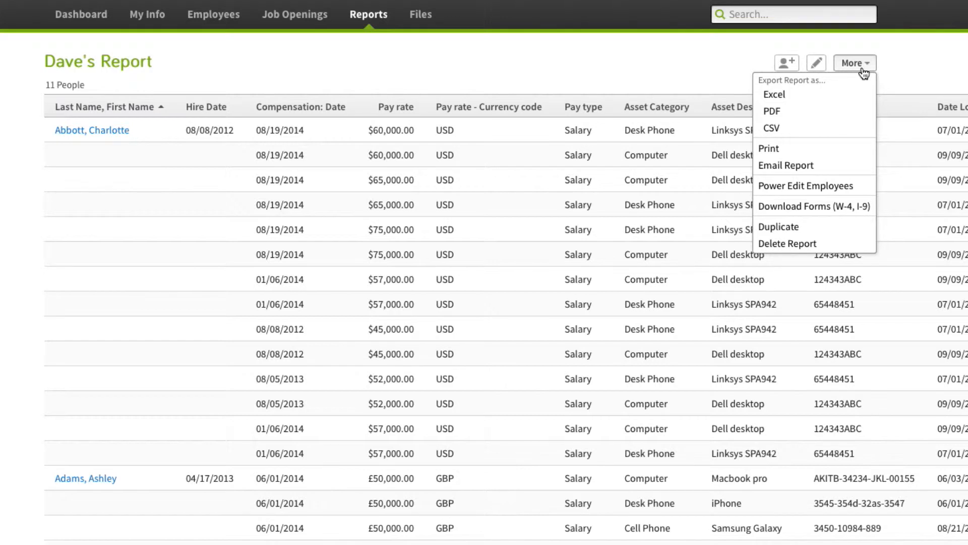
- Reopen Dave's Report in the builder and browse the Job and Compensation field groups
{"action": "left_click", "coordinate": [855, 63]}
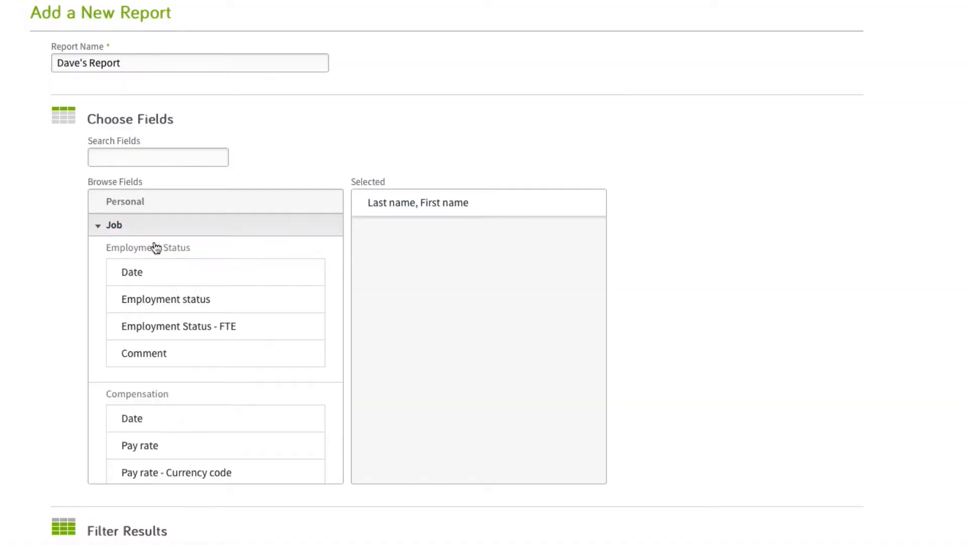
{"action": "scroll", "scroll_direction": "down", "scroll_amount": 3}
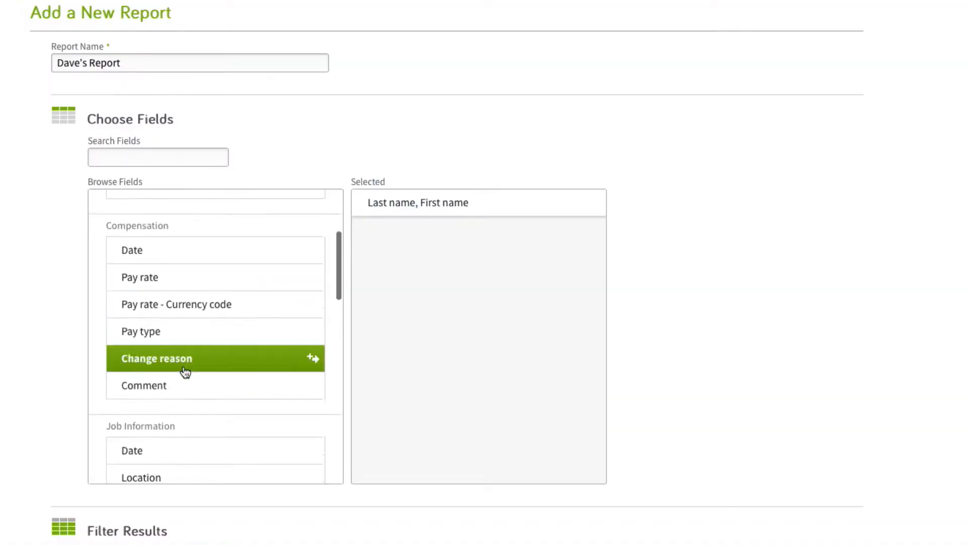